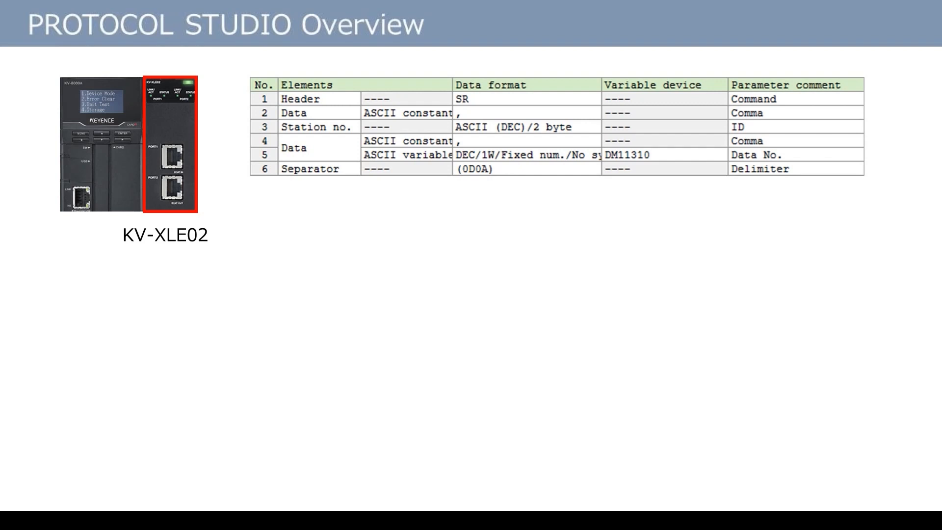
{"action": "mouse_move", "coordinate": [682, 201]}
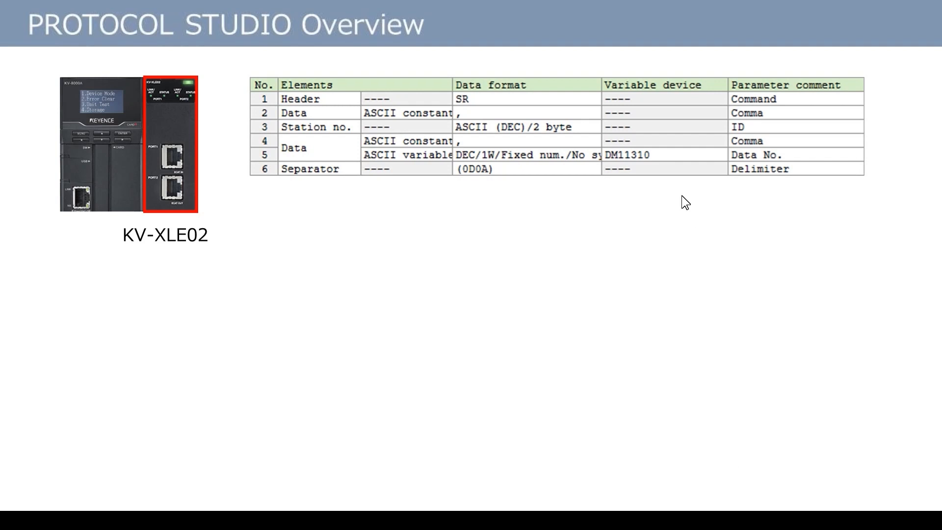
{"action": "mouse_move", "coordinate": [452, 229]}
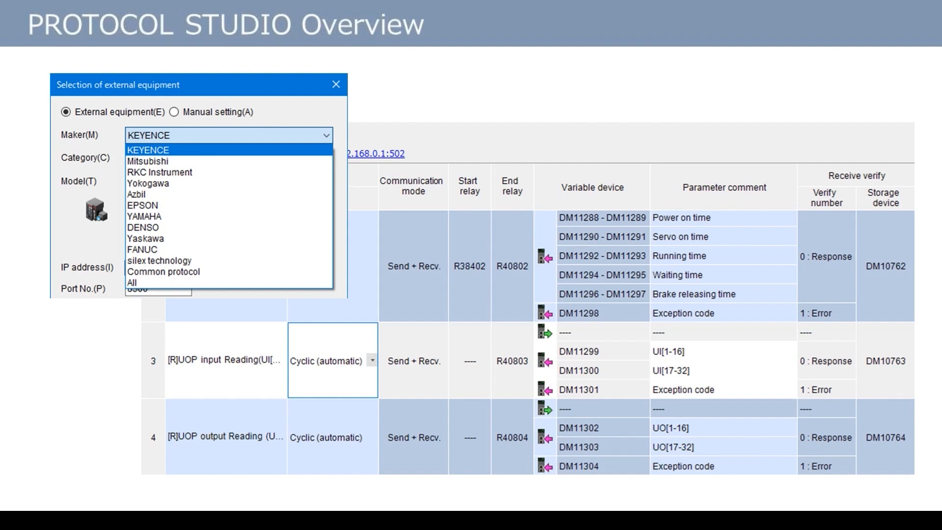
{"action": "mouse_move", "coordinate": [262, 259]}
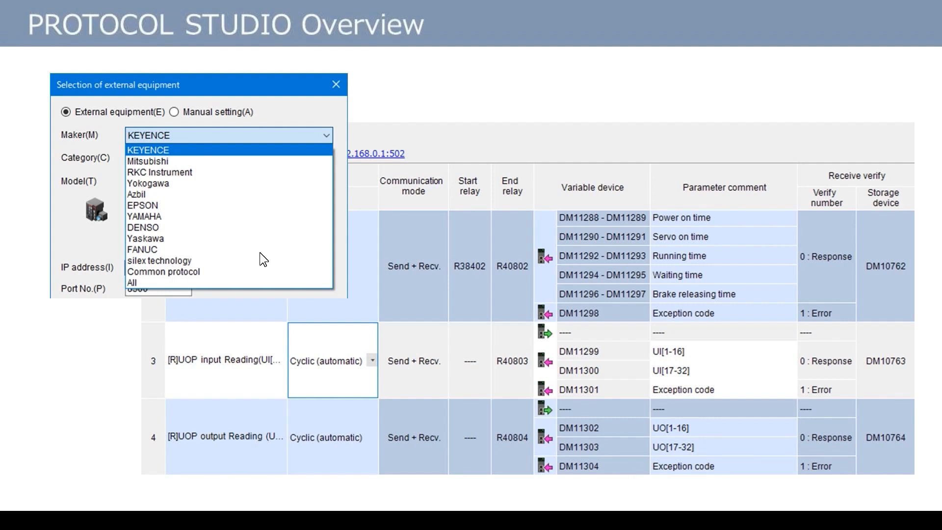
{"action": "mouse_move", "coordinate": [177, 267]}
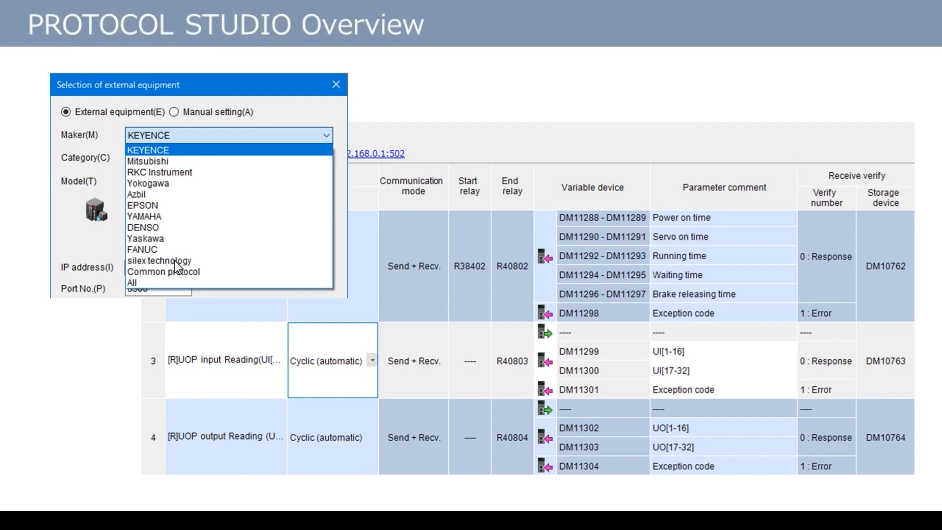
{"action": "mouse_move", "coordinate": [209, 101]}
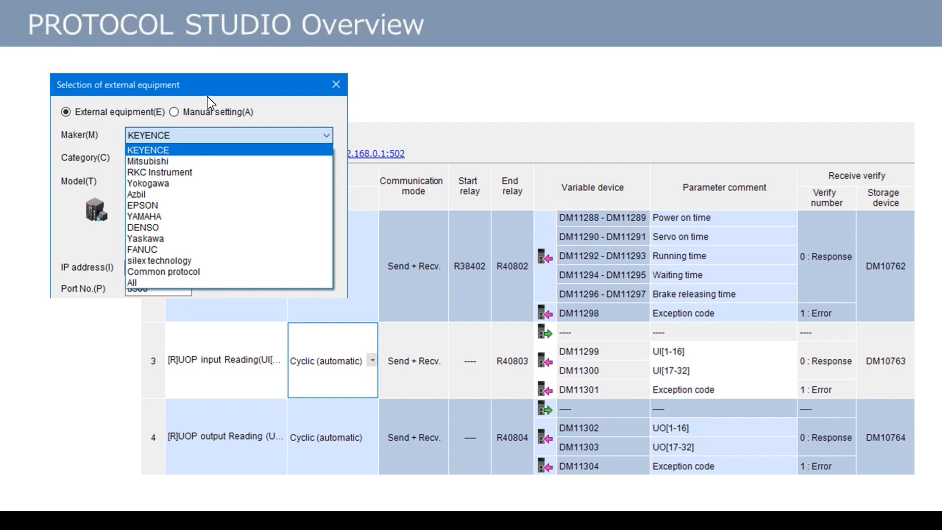
{"action": "mouse_move", "coordinate": [243, 282]}
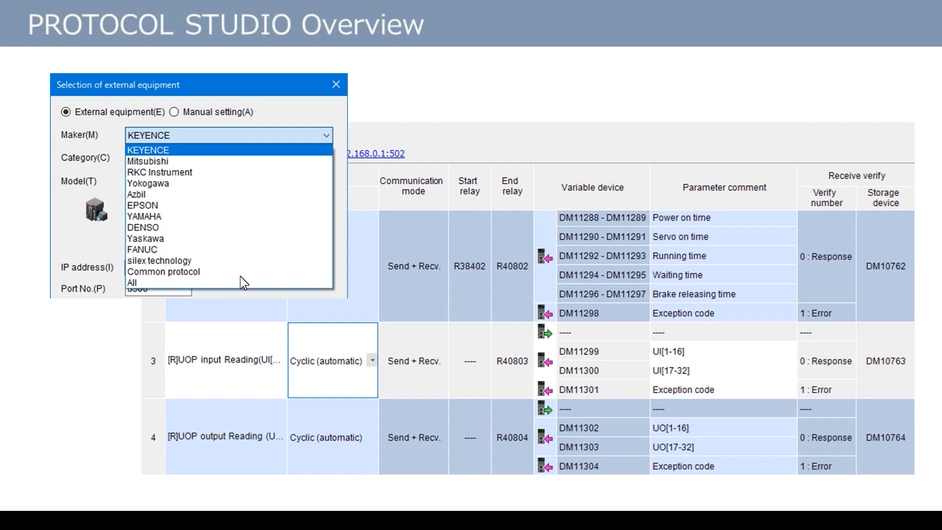